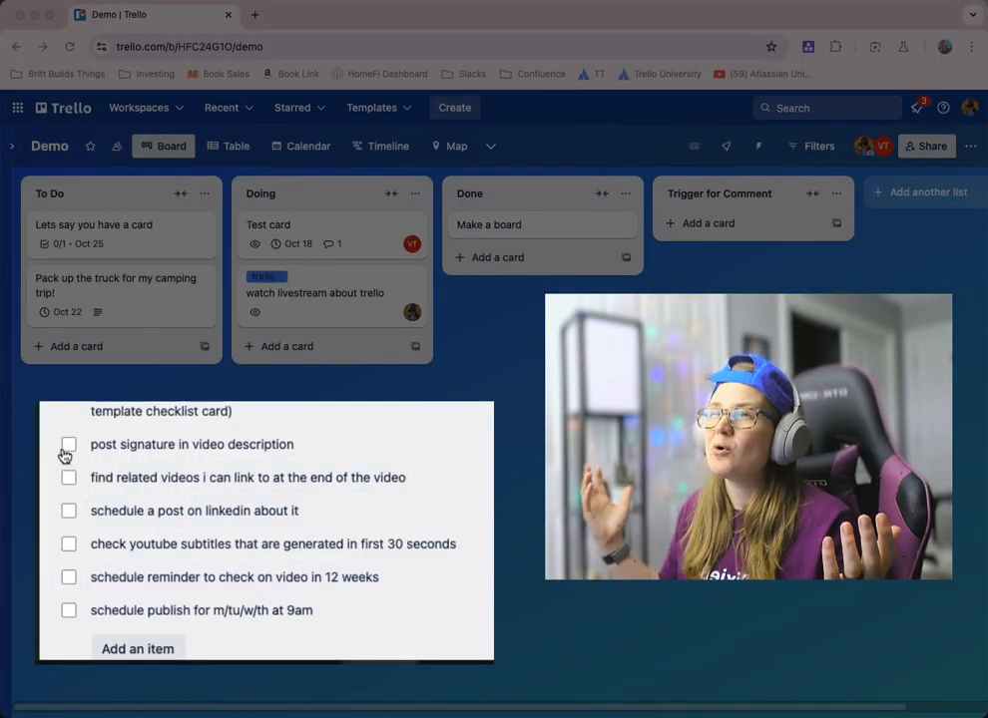
# Open the Make a board card, add checklist items 'thing one' and 'thing two', and tick 'thing one'
pyautogui.click(69, 444)
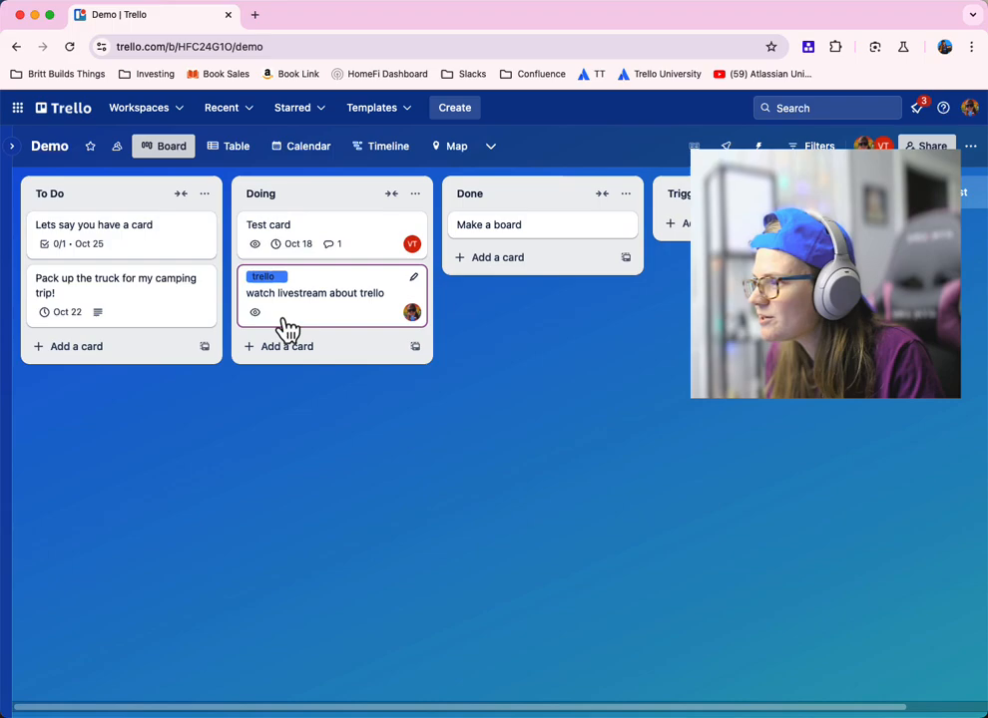
pyautogui.click(489, 225)
pyautogui.write('thing one')
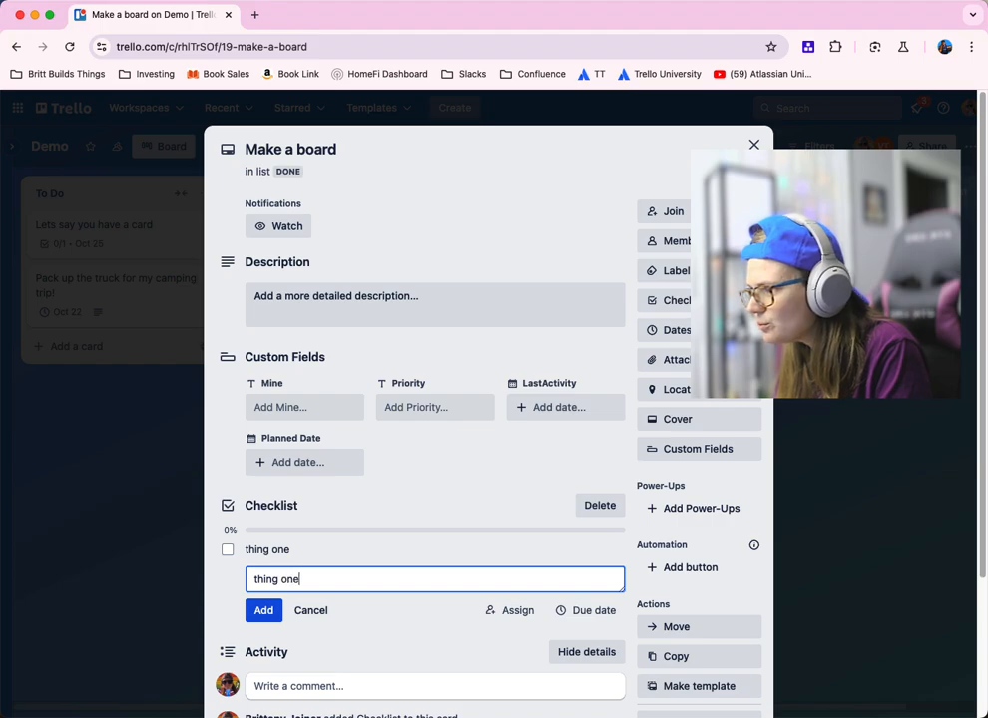
pyautogui.click(262, 610)
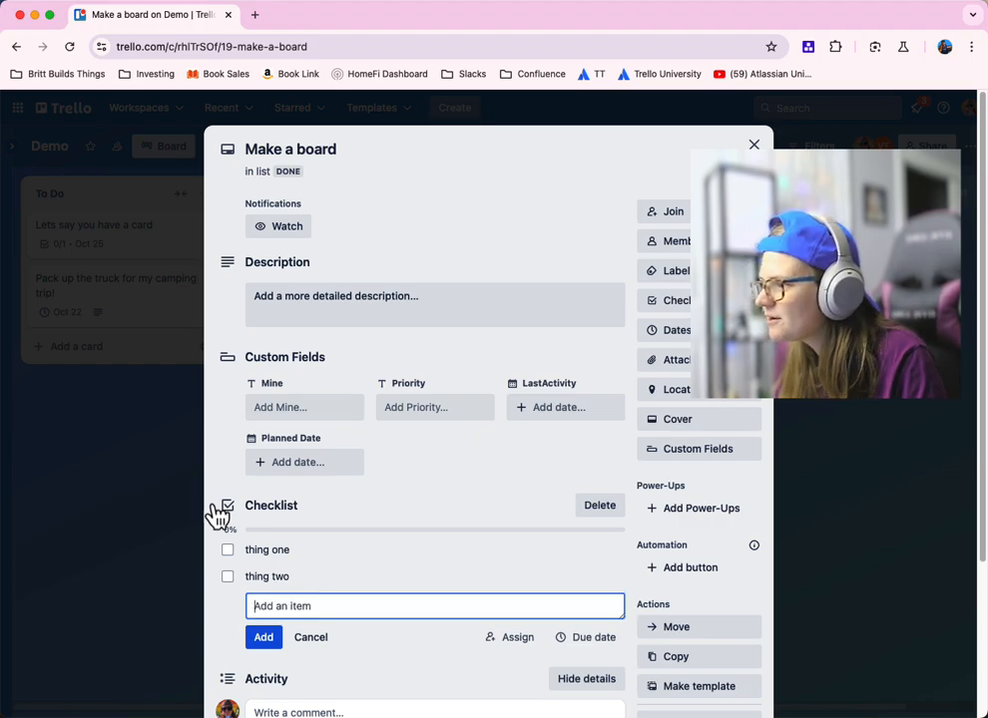
pyautogui.click(227, 550)
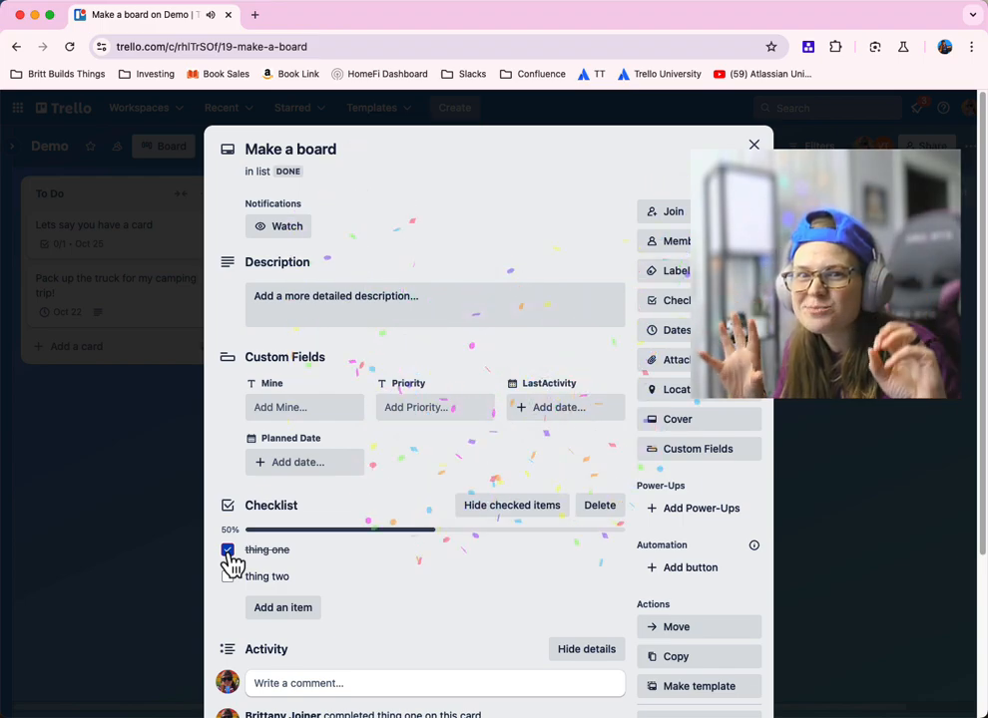
pyautogui.click(228, 550)
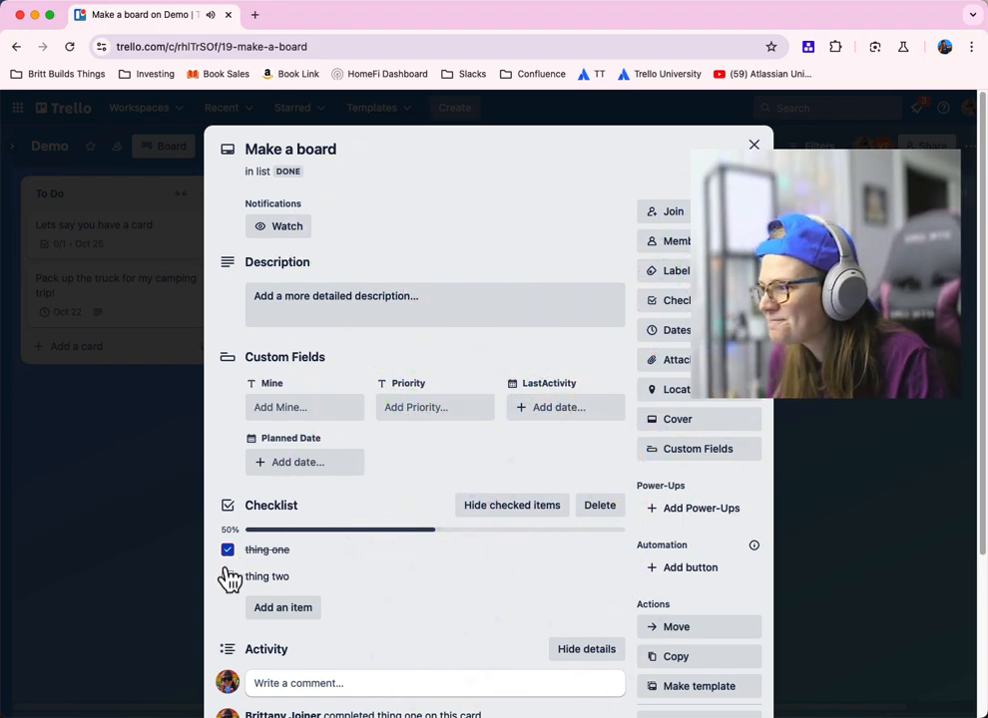
pyautogui.click(228, 576)
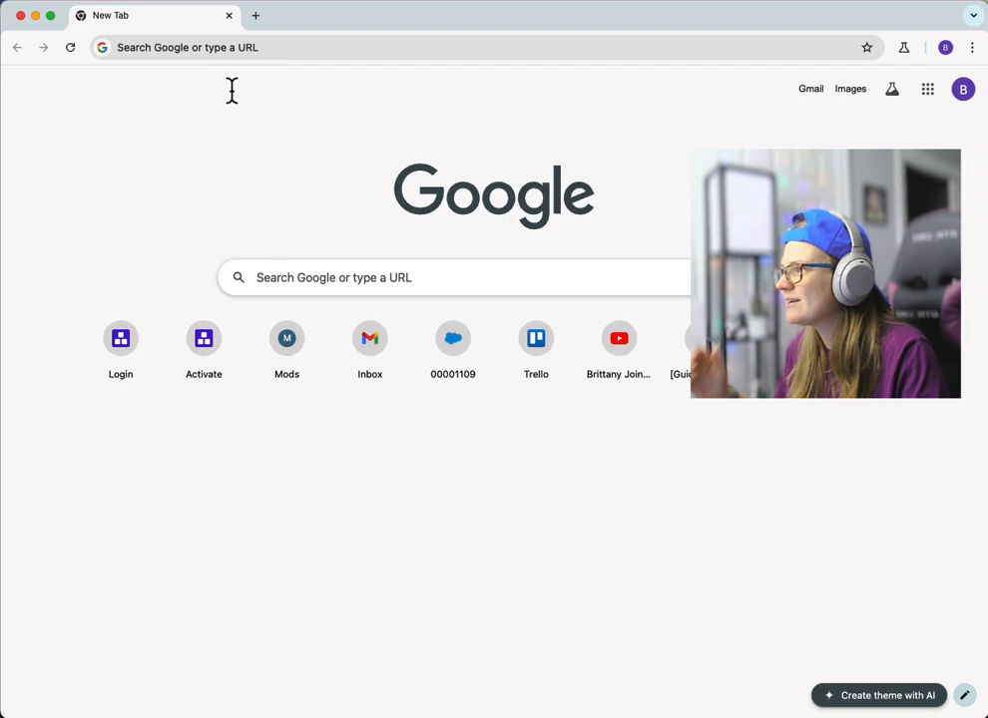
# Open the PixieBrix mod activation page and sign in with the chosen Google account
pyautogui.click(120, 337)
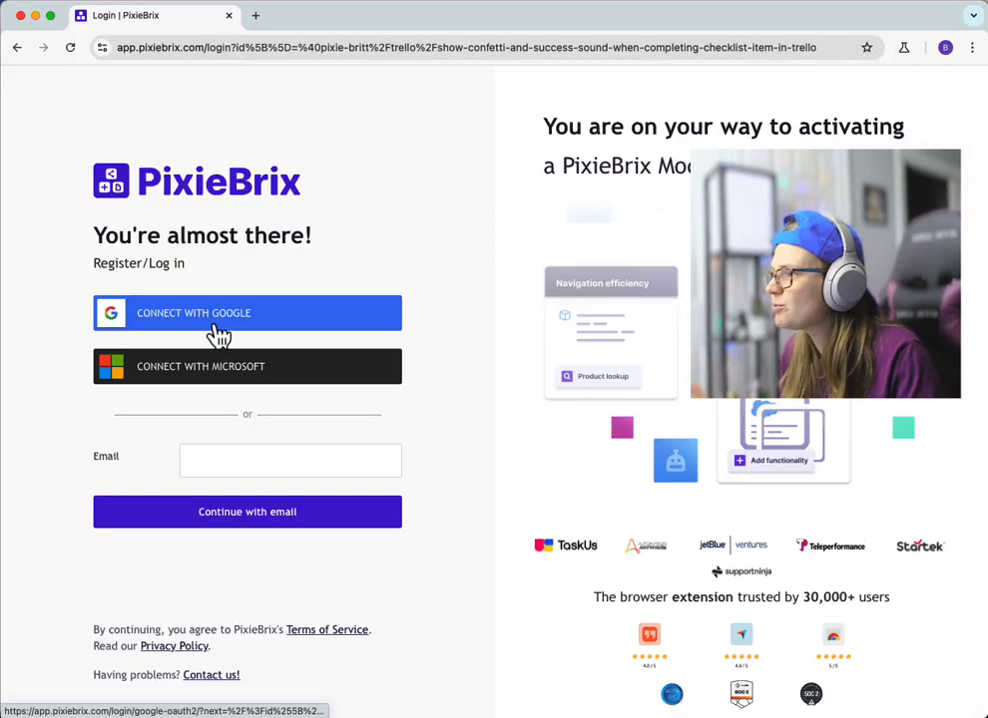
pyautogui.click(247, 312)
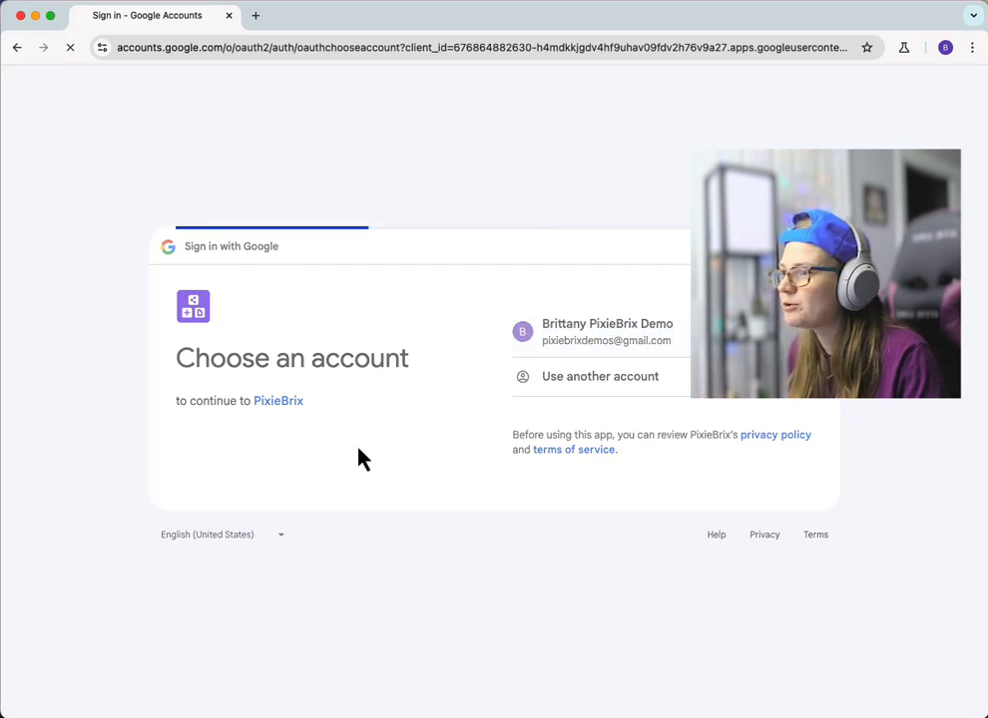
pyautogui.click(607, 330)
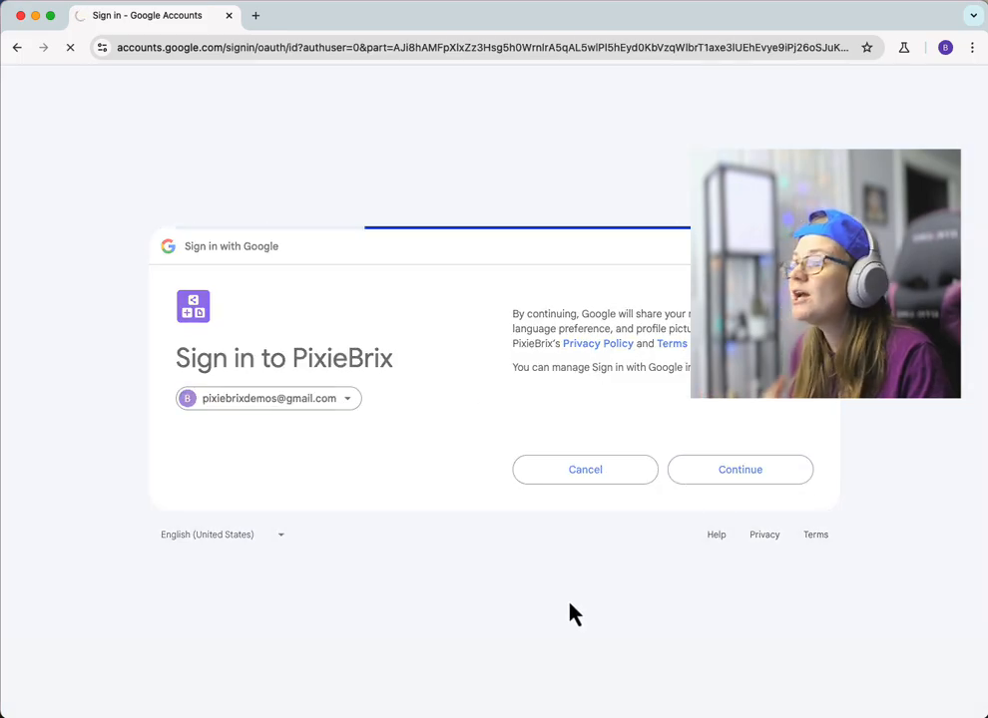
pyautogui.click(739, 469)
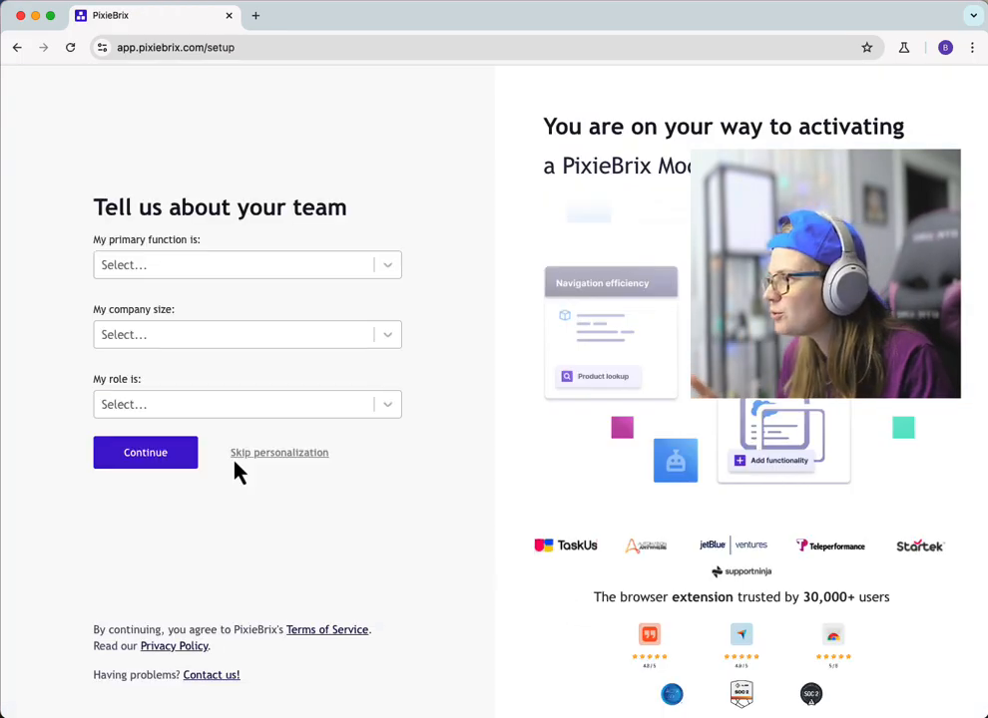
# Skip team personalization and add the PixieBrix extension from the Chrome Web Store
pyautogui.click(279, 452)
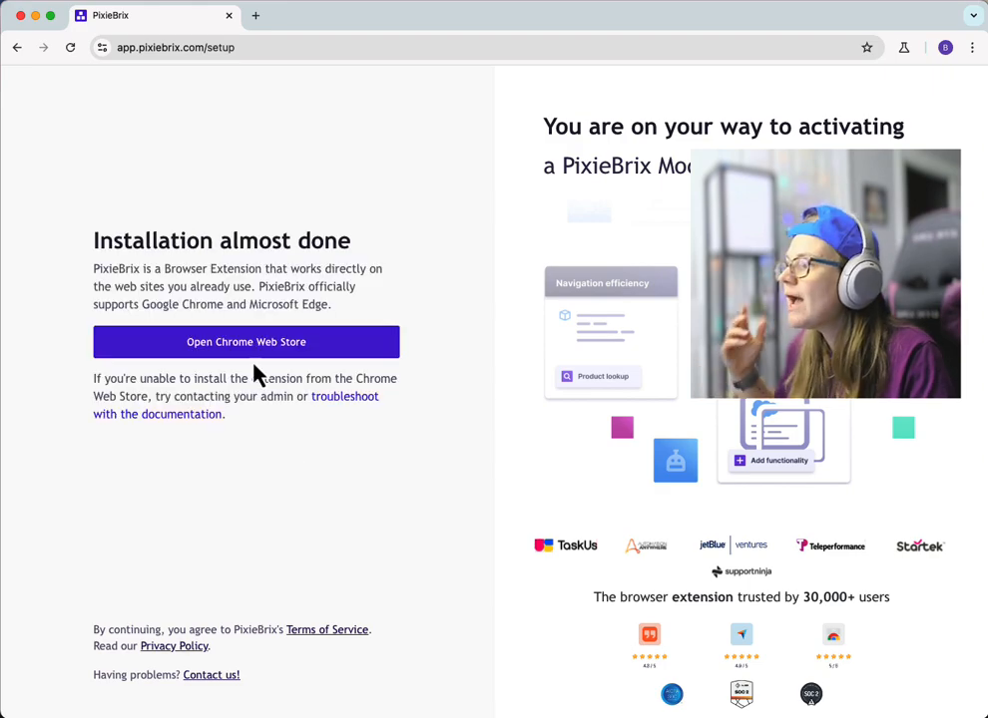
pyautogui.click(245, 341)
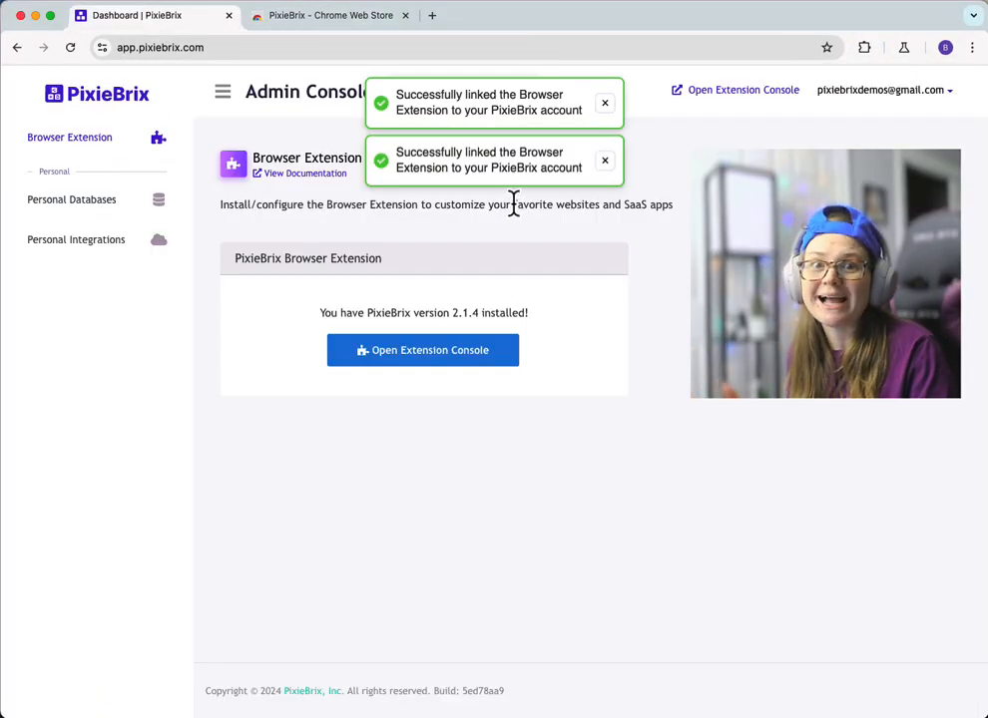
pyautogui.click(422, 350)
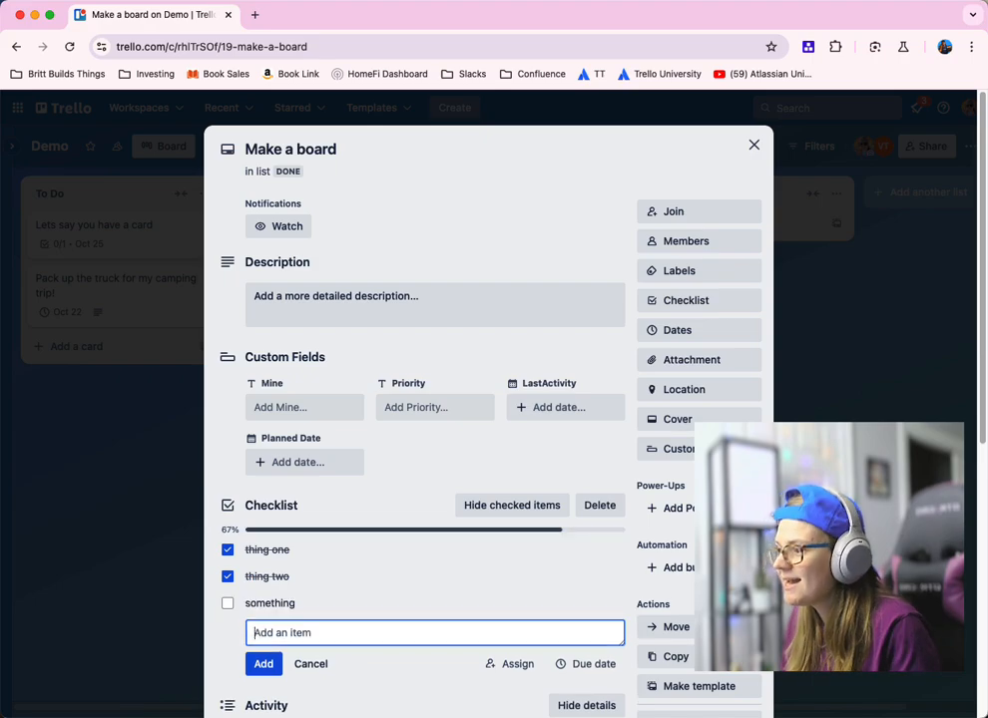
# Tick the remaining checklist items to reach 3/3, then close the card
pyautogui.click(227, 602)
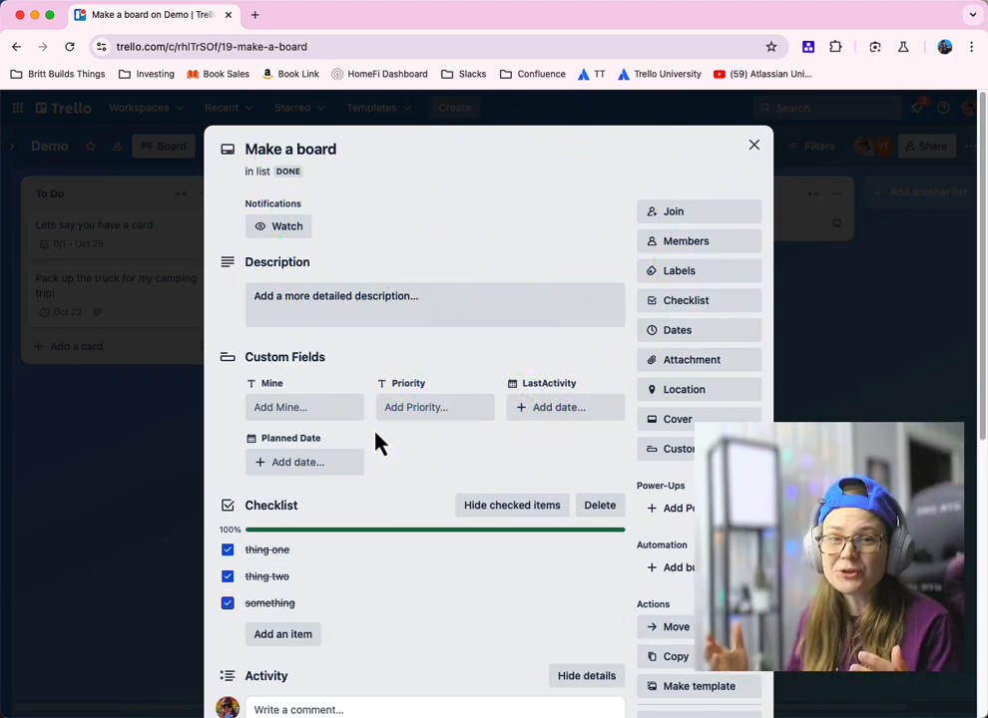
pyautogui.moveTo(703, 169)
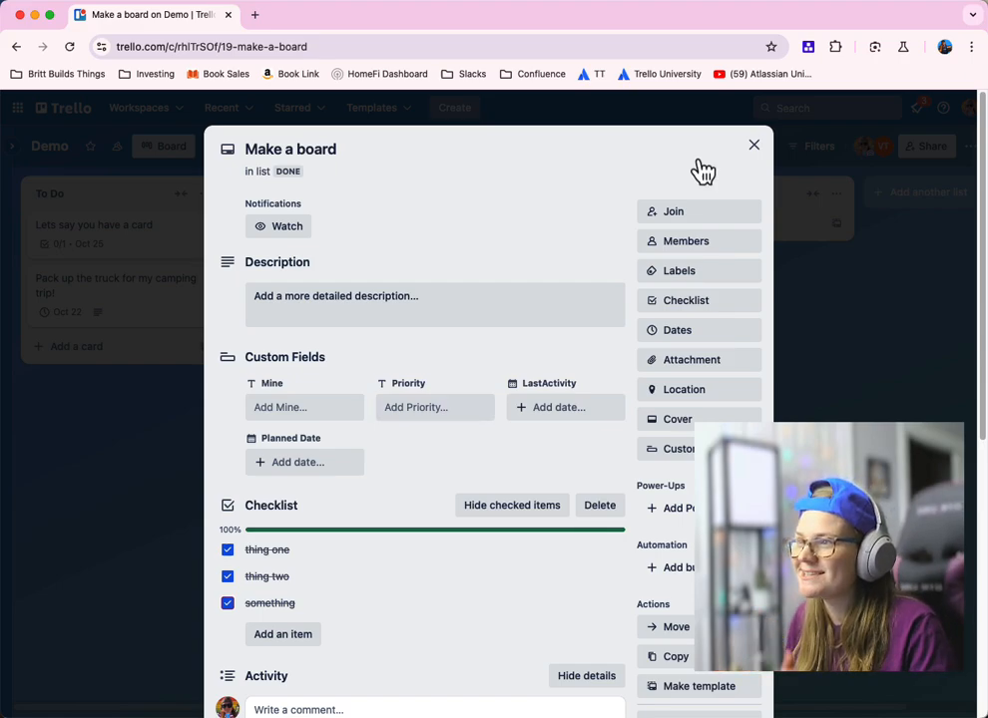
pyautogui.click(754, 145)
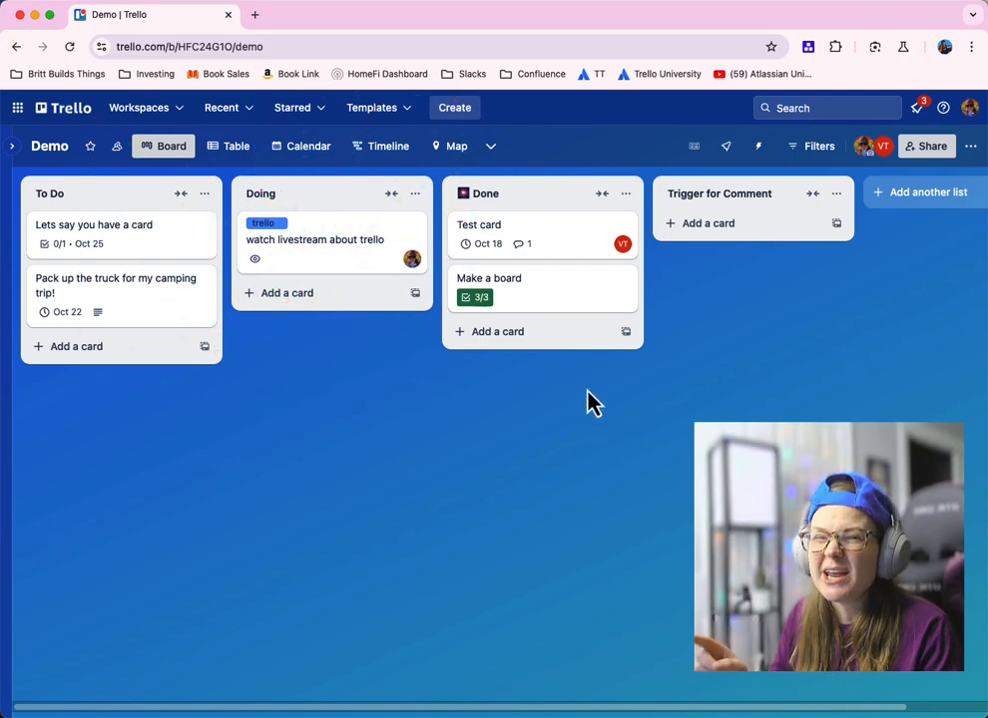
# Search board background photos for 'fun' and apply the colourful toy monkeys photo
pyautogui.click(969, 145)
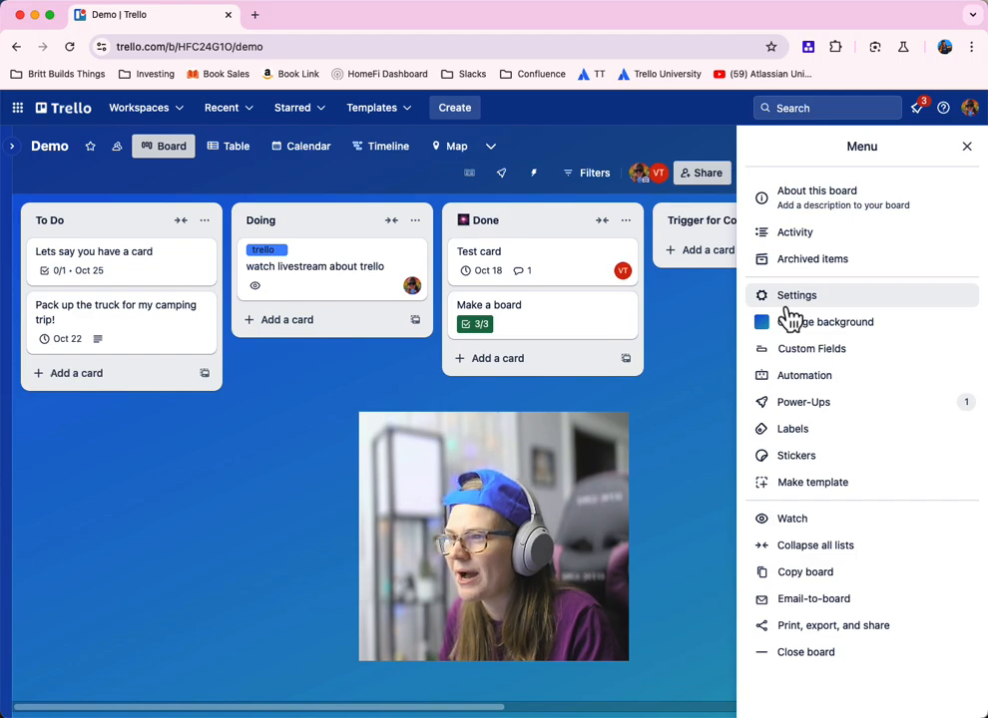
pyautogui.click(826, 321)
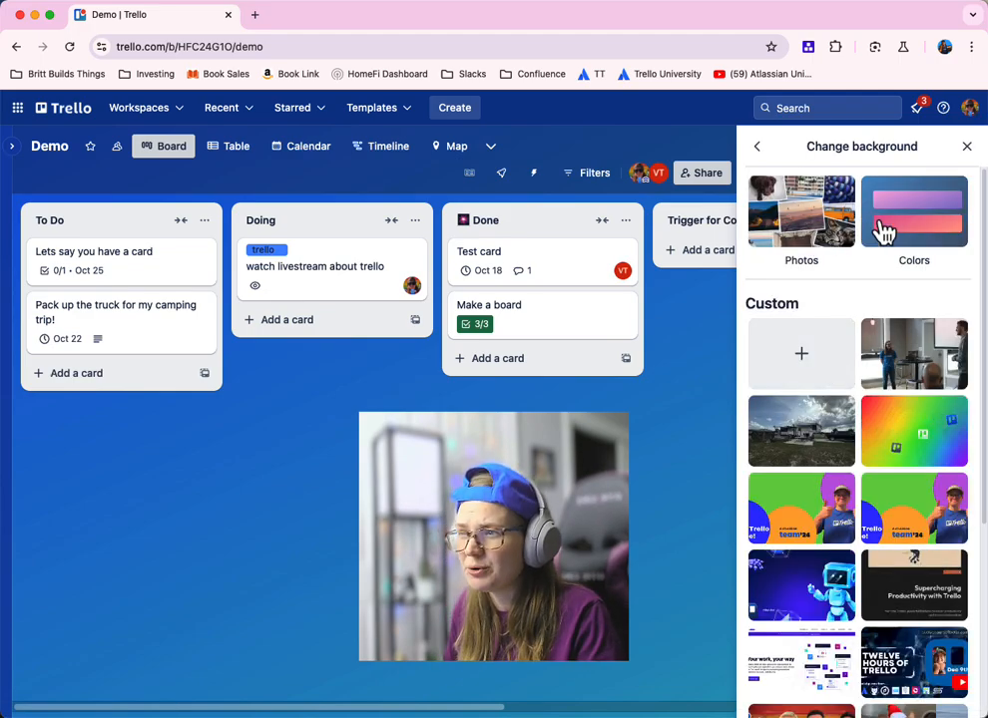
pyautogui.click(801, 211)
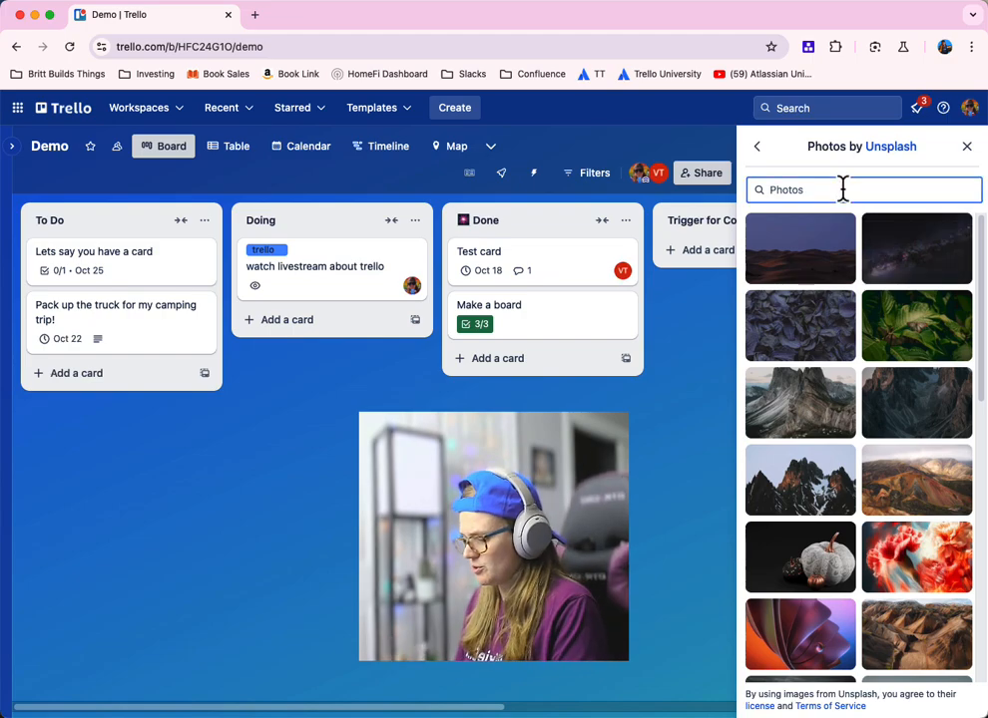
pyautogui.write('fun')
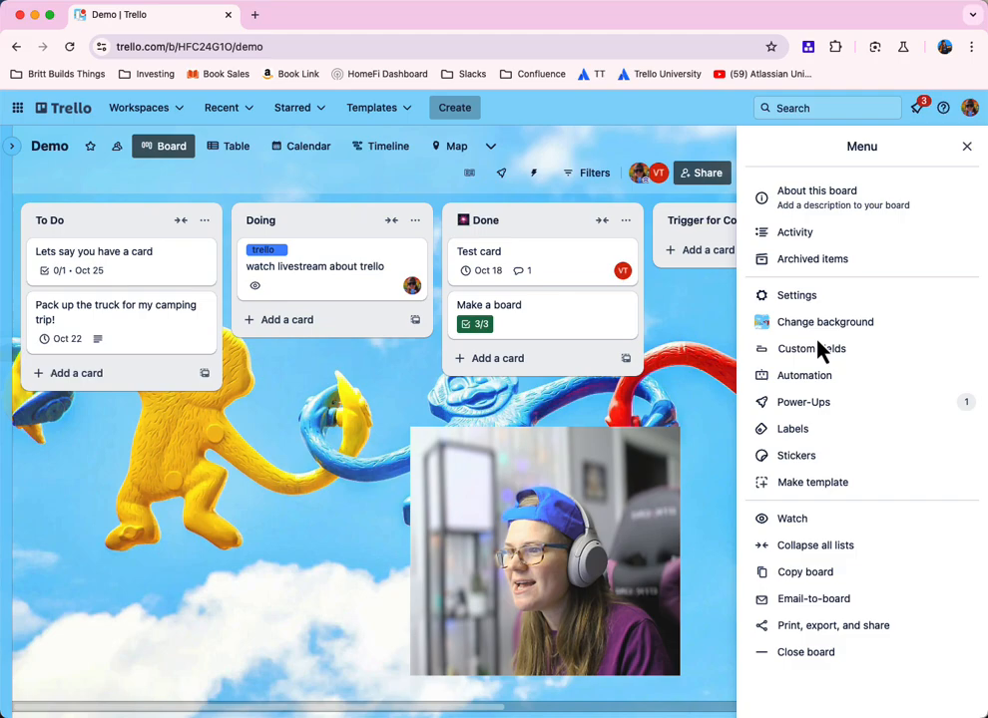
# Place husky stickers from the Taco pack on two cards and open 'Lets say you have a card'
pyautogui.click(797, 455)
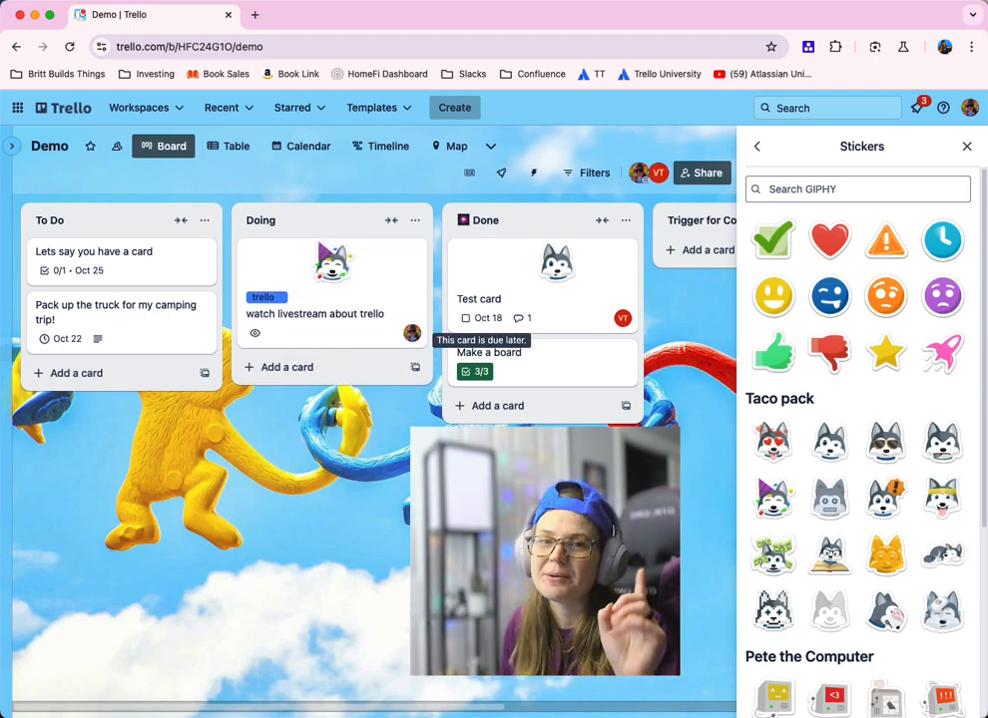
pyautogui.click(93, 251)
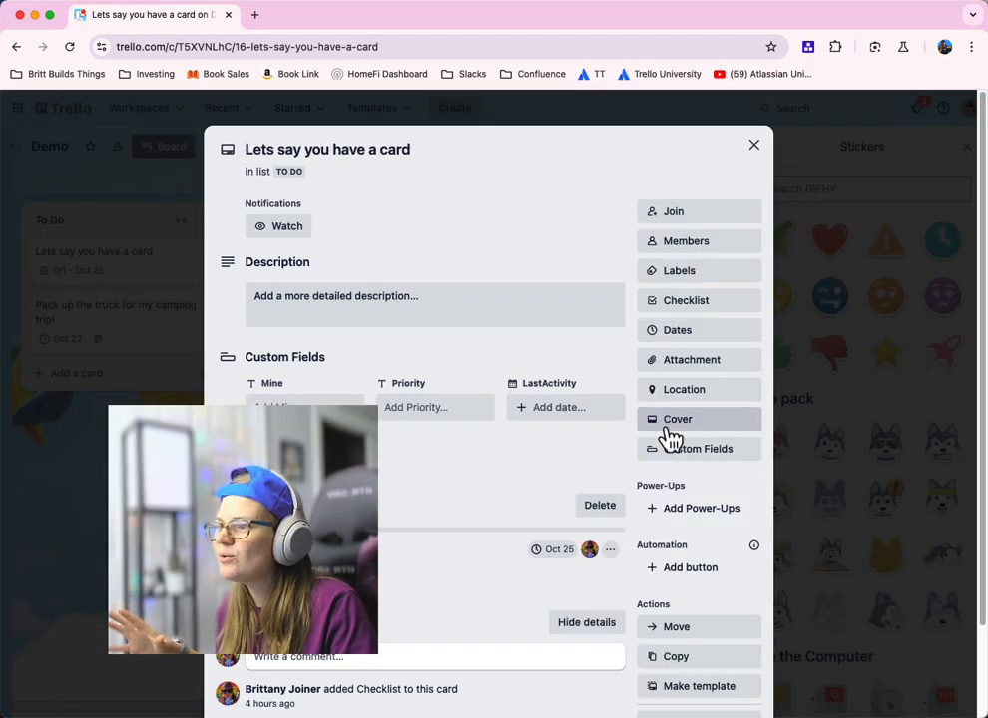
# Try a night-sky photo cover, switch it to pink, then reopen the cover settings
pyautogui.click(677, 419)
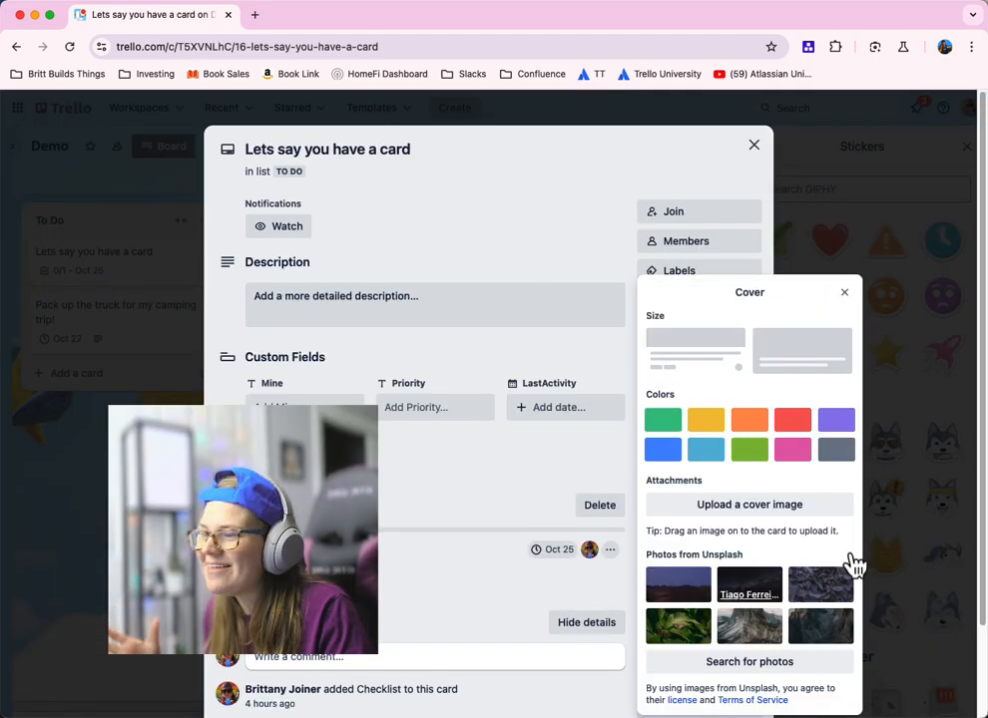
pyautogui.click(750, 585)
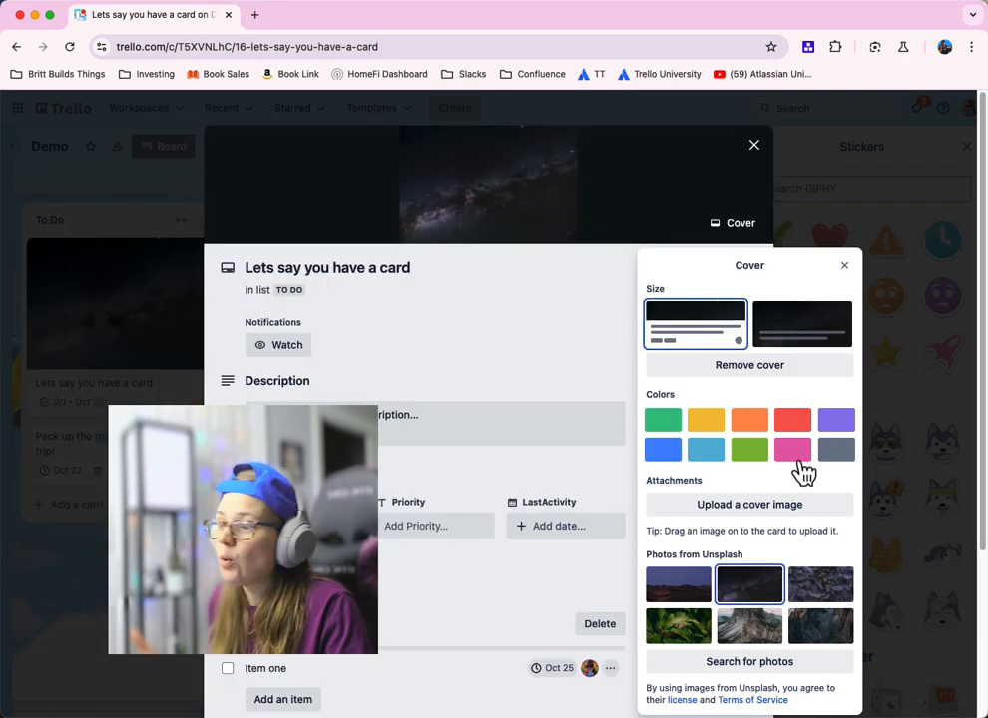
pyautogui.click(792, 449)
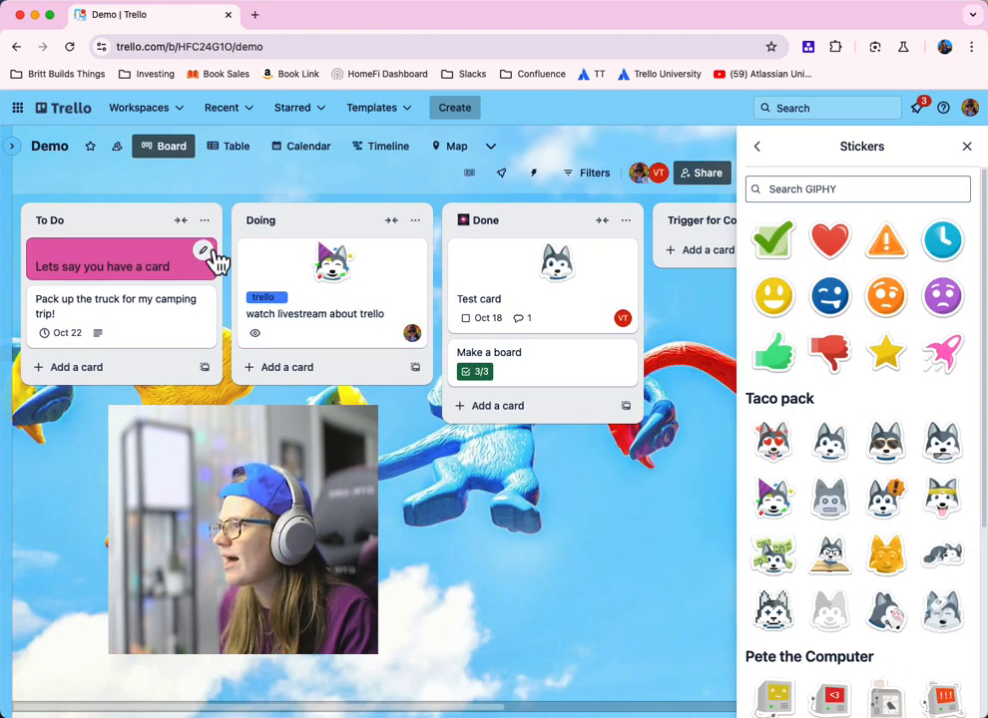
pyautogui.click(203, 249)
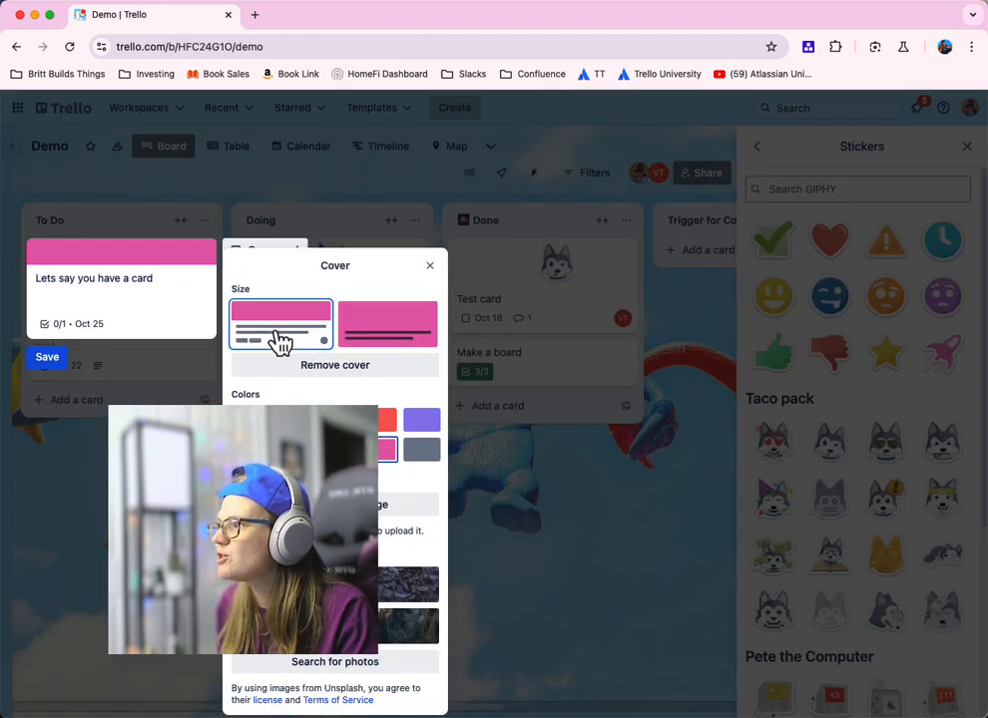